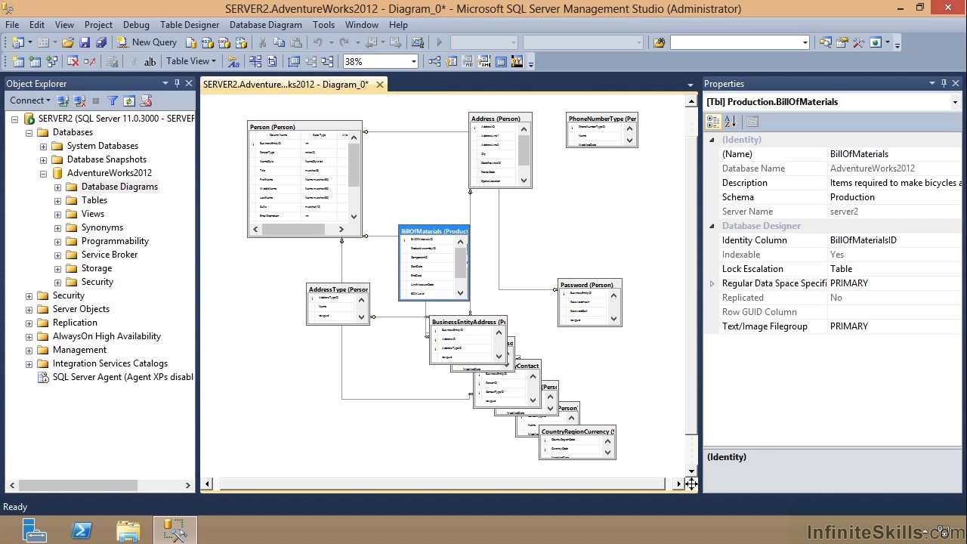
{"action": "mouse_move", "coordinate": [251, 378]}
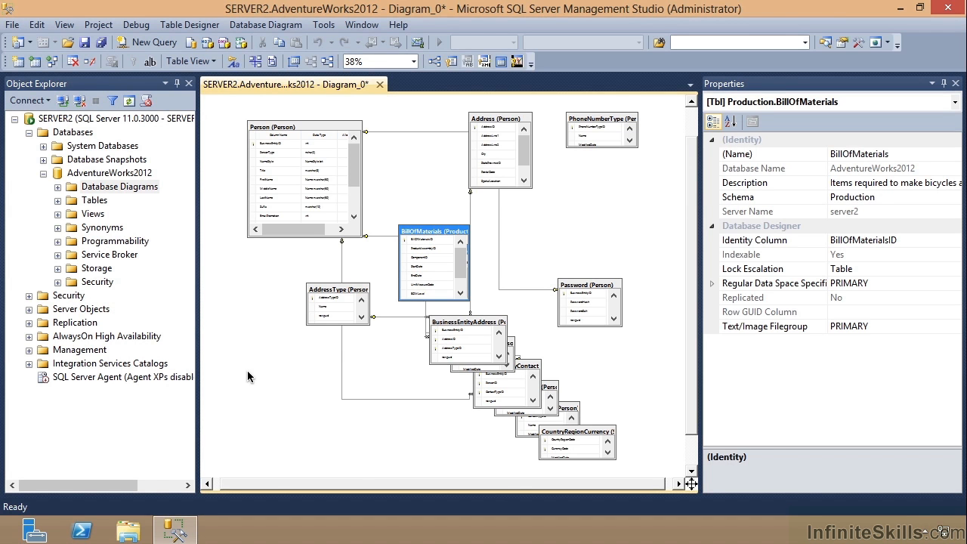
{"action": "mouse_move", "coordinate": [300, 312]}
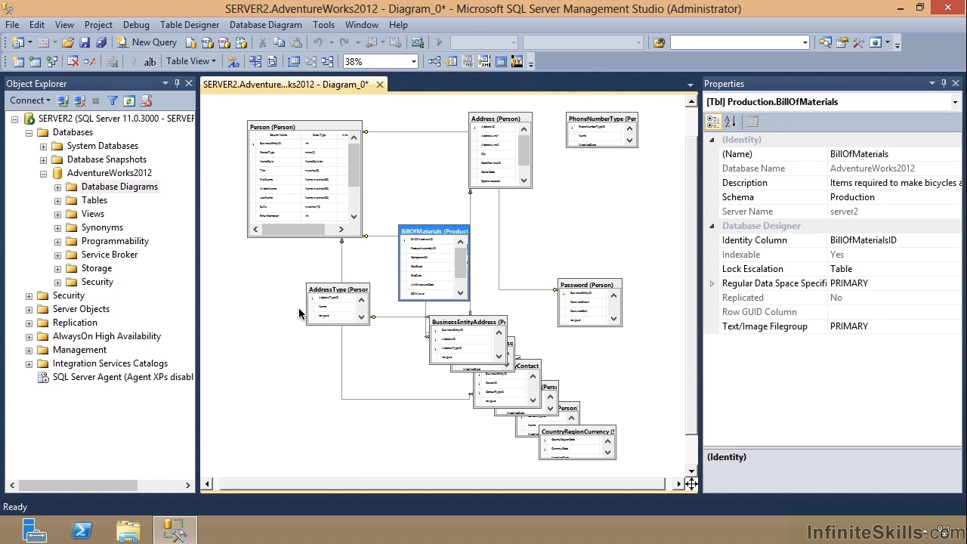
{"action": "mouse_move", "coordinate": [462, 254]}
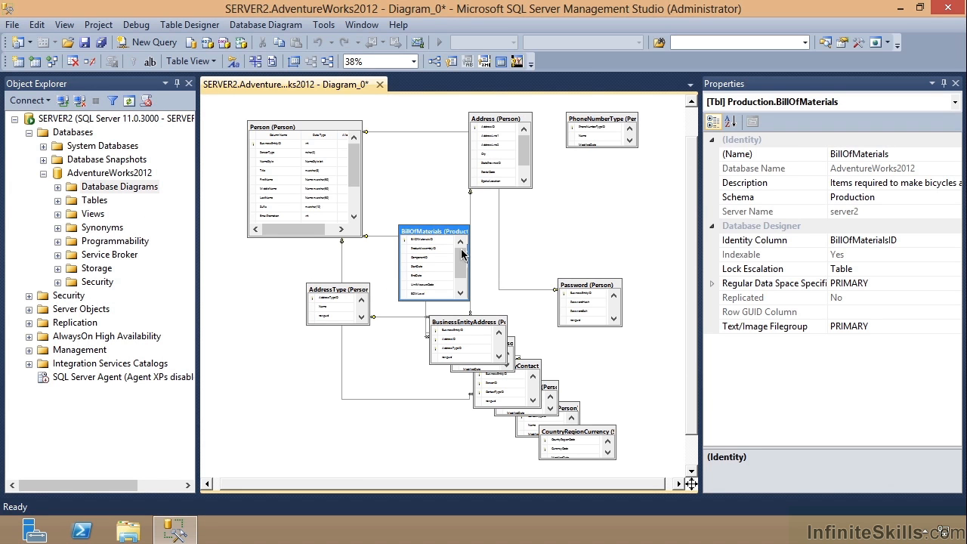
{"action": "mouse_move", "coordinate": [456, 263]}
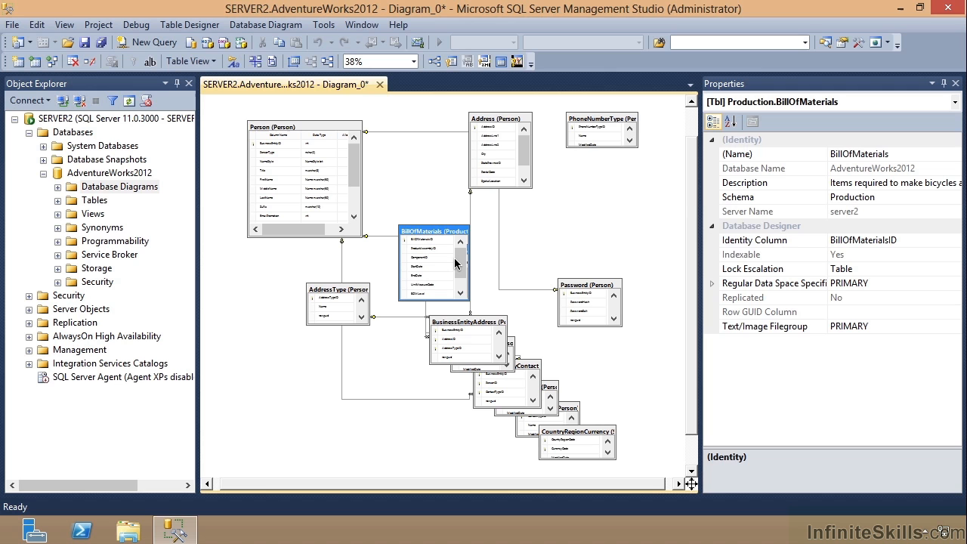
{"action": "mouse_move", "coordinate": [444, 296]}
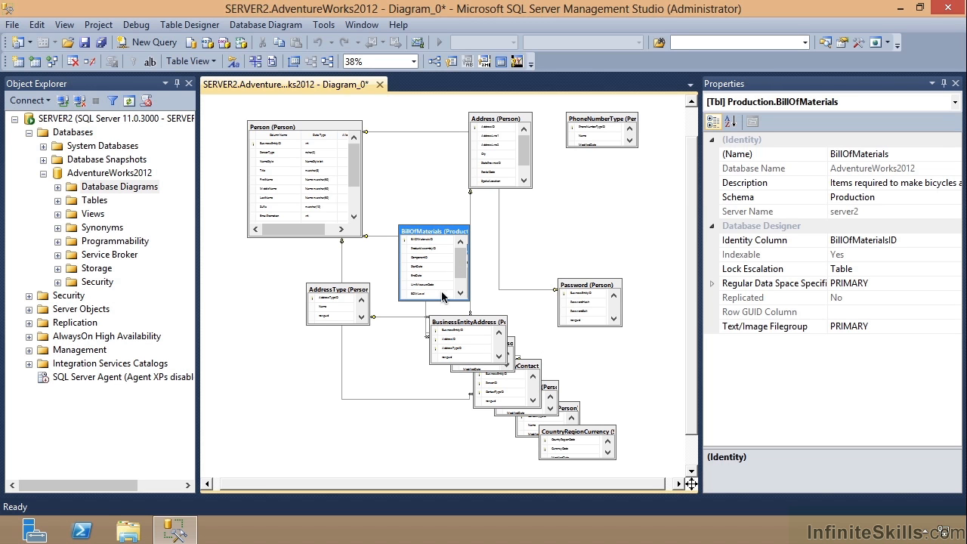
{"action": "mouse_move", "coordinate": [509, 304]}
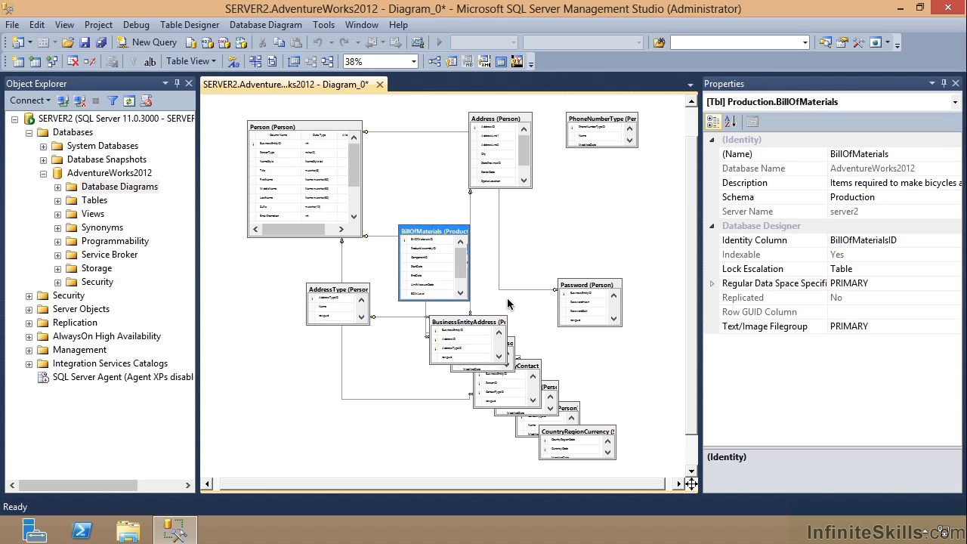
{"action": "mouse_move", "coordinate": [455, 285]}
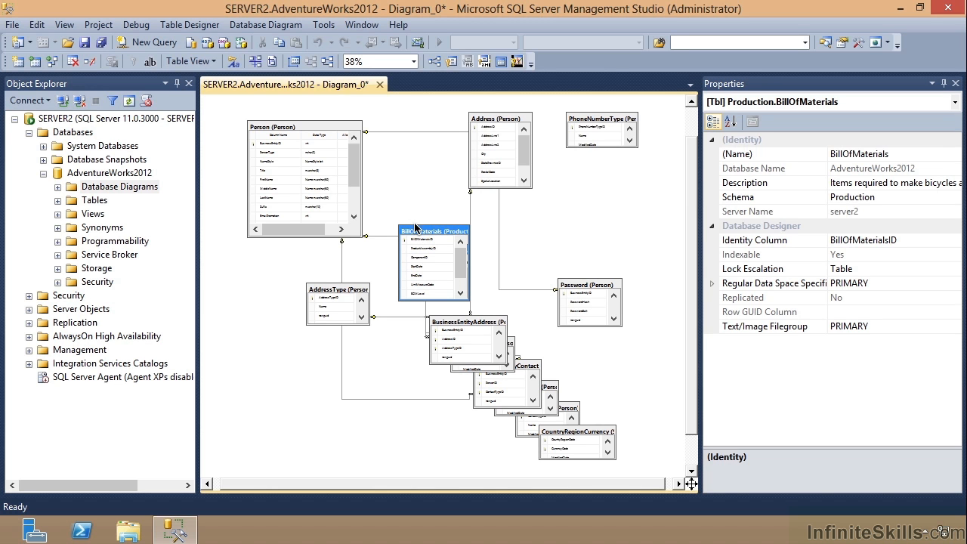
{"action": "mouse_move", "coordinate": [415, 239]}
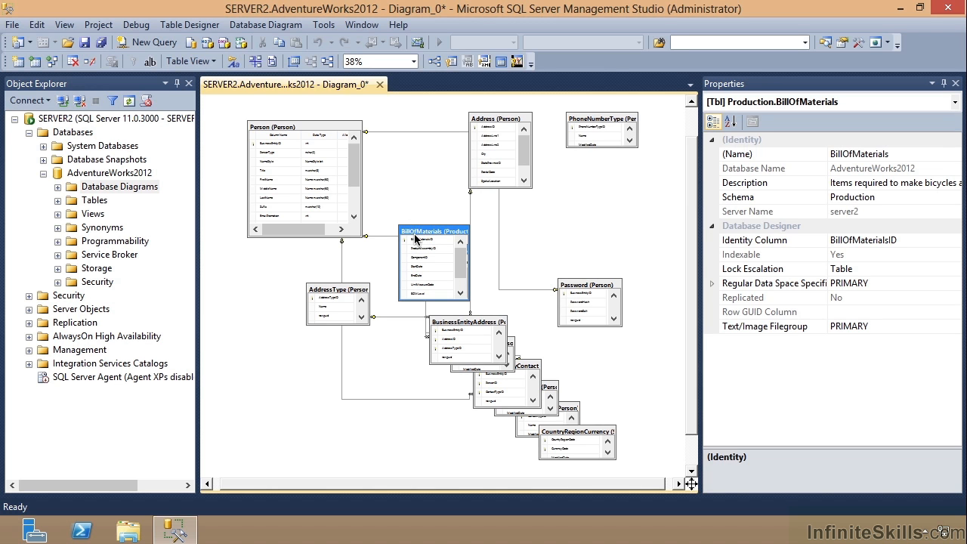
{"action": "mouse_move", "coordinate": [420, 198]}
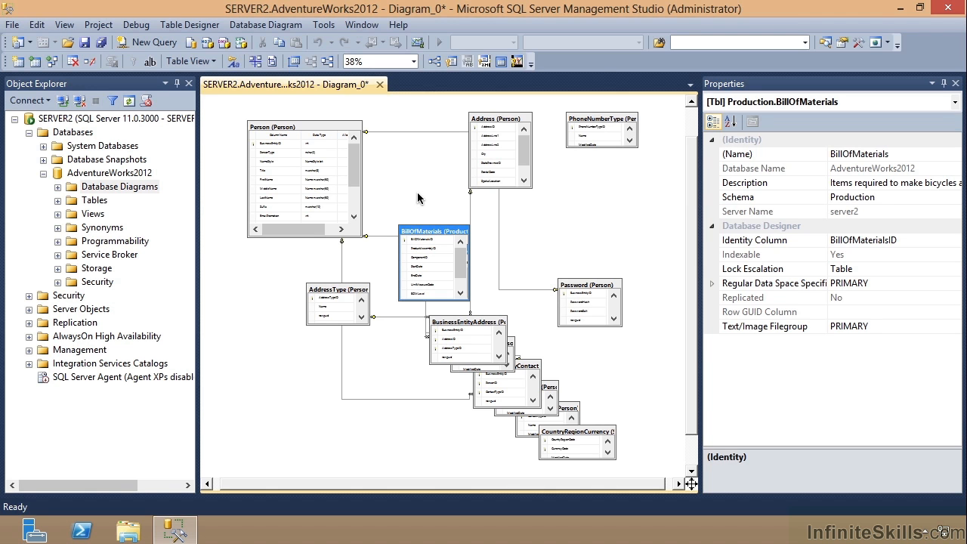
{"action": "mouse_move", "coordinate": [386, 94]}
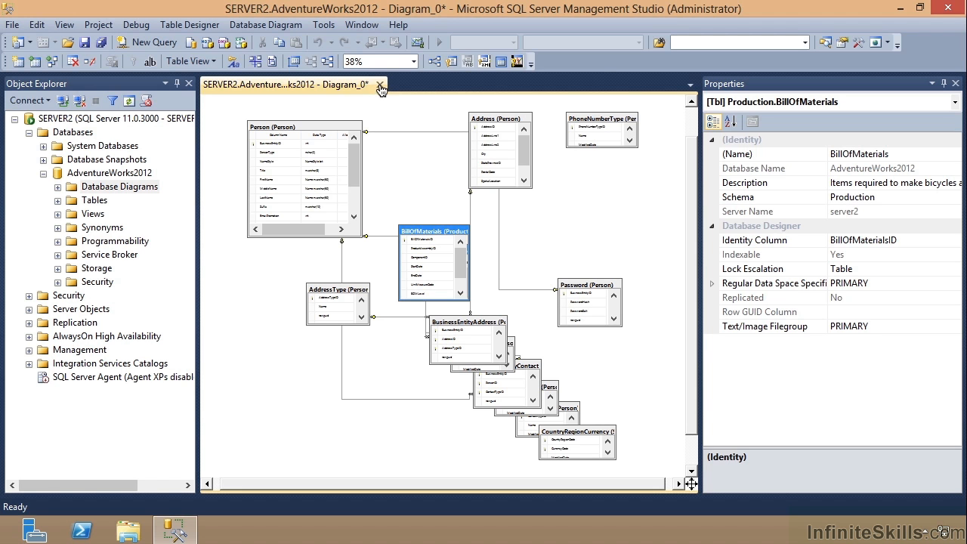
{"action": "mouse_move", "coordinate": [381, 84]}
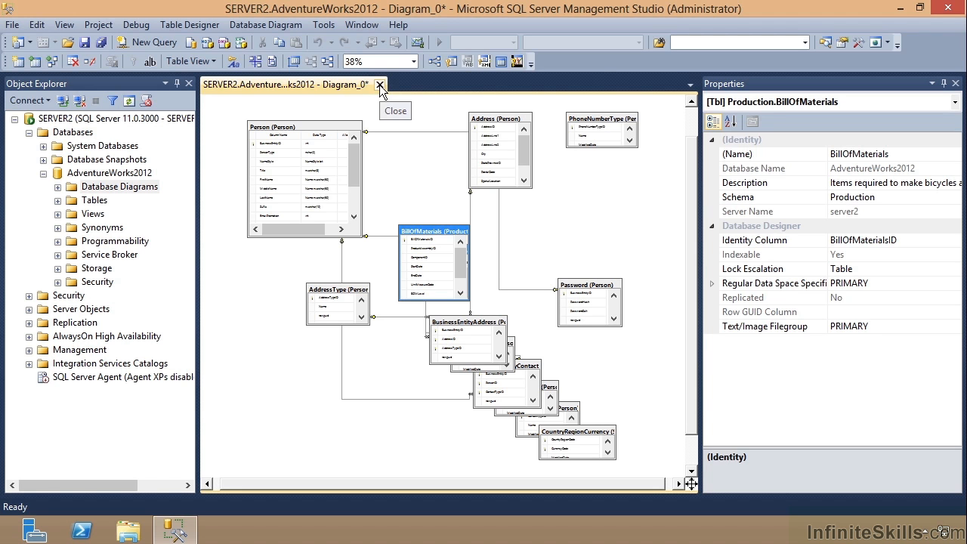
- Close the AdventureWorks2012 diagram, saving it under the name Test Diagram
{"action": "left_click", "coordinate": [381, 84]}
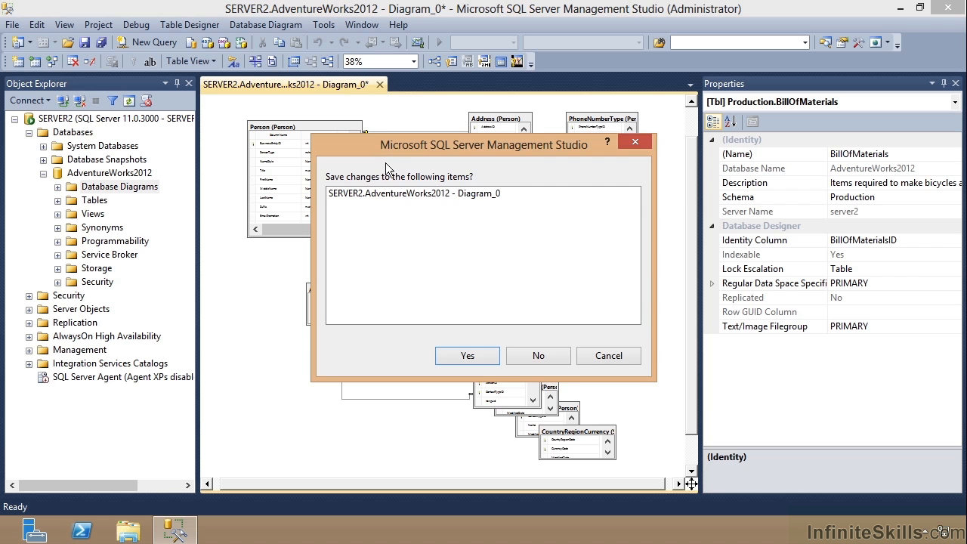
{"action": "mouse_move", "coordinate": [455, 214]}
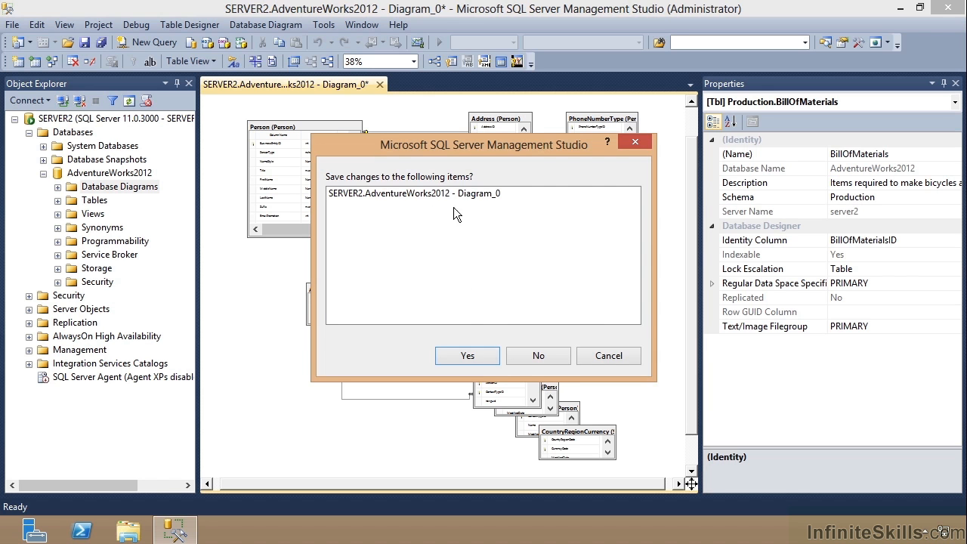
{"action": "left_click", "coordinate": [467, 355]}
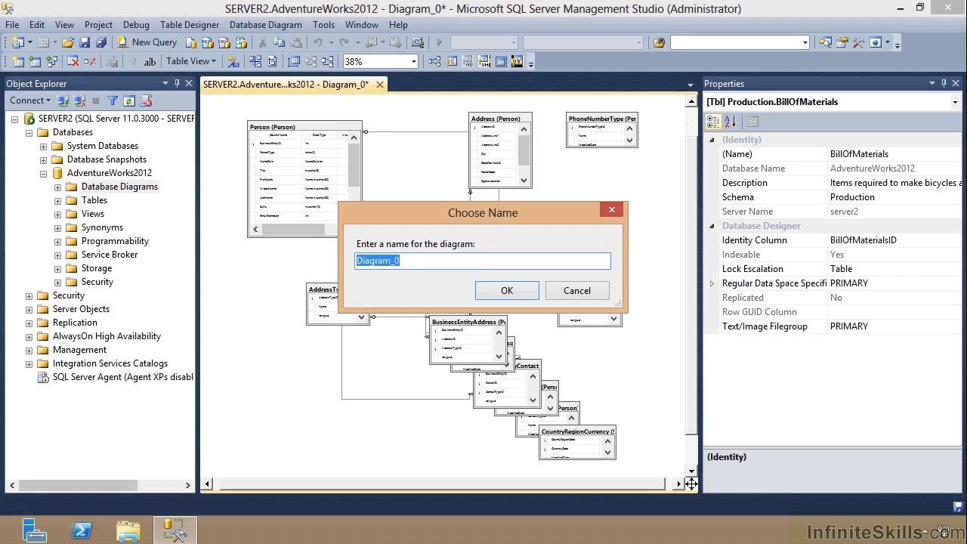
{"action": "type", "text": "Test Diagra"}
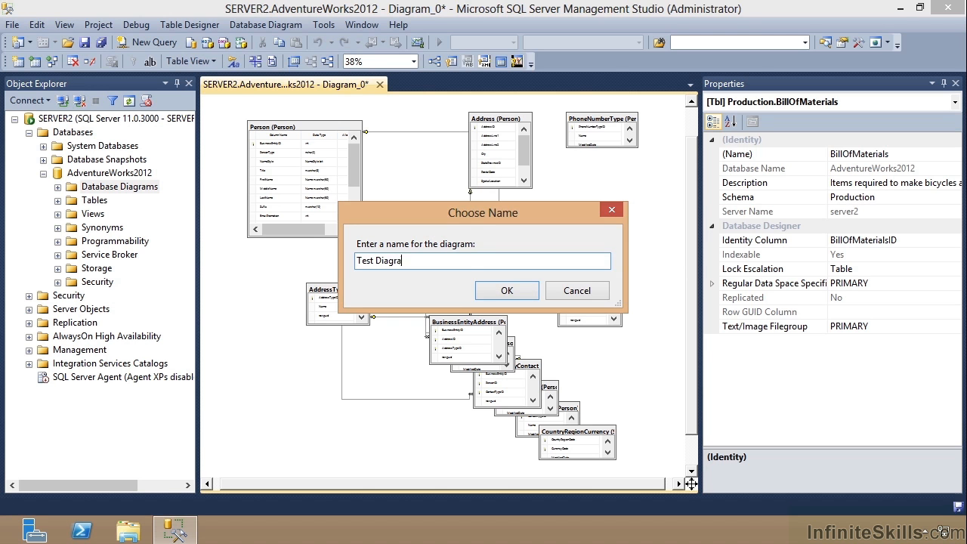
{"action": "left_click", "coordinate": [577, 290]}
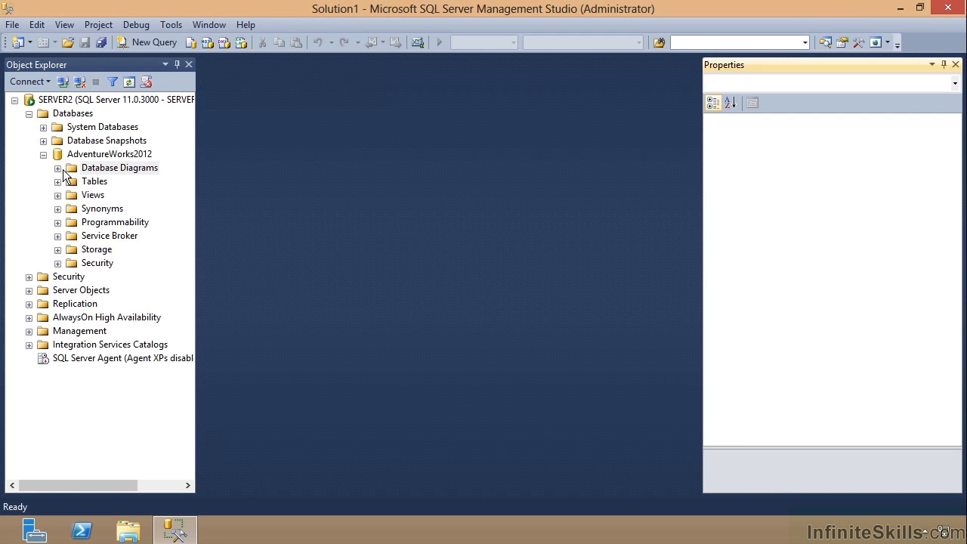
- Expand Database Diagrams under AdventureWorks2012 so dbo.Test Diagram is listed, and select the folder
{"action": "left_click", "coordinate": [57, 167]}
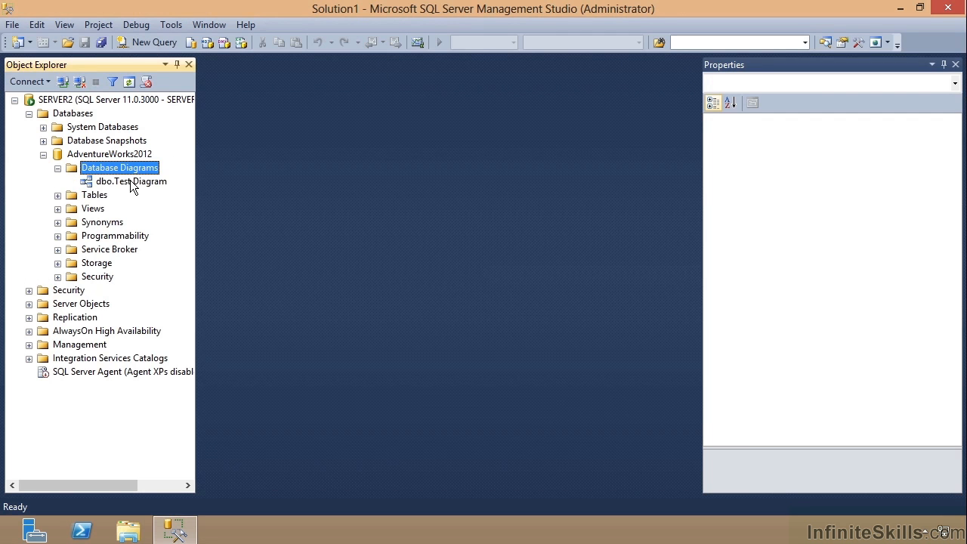
{"action": "left_click", "coordinate": [133, 181]}
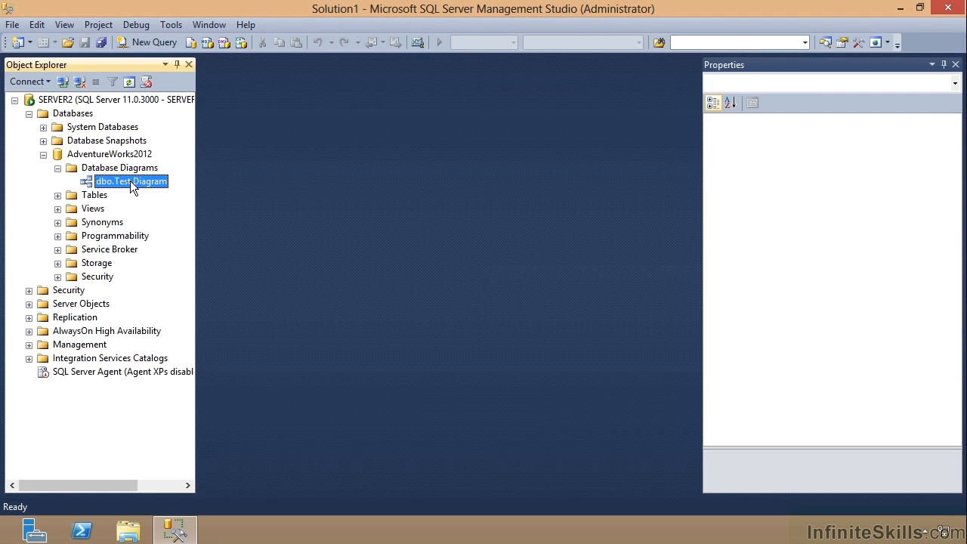
{"action": "double_click", "coordinate": [130, 181]}
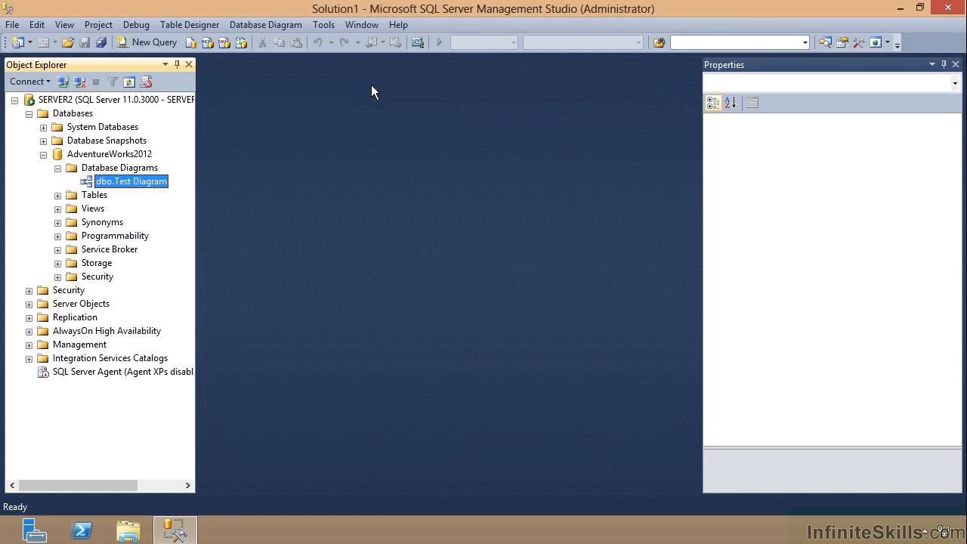
{"action": "left_click", "coordinate": [119, 166]}
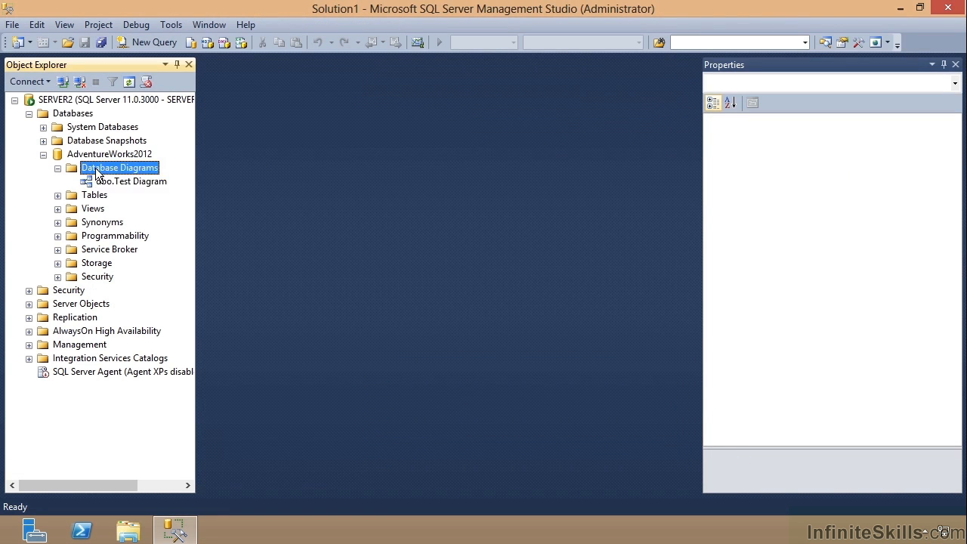
- Start a new diagram and add the Person, Password and BusinessEntity tables to it
{"action": "double_click", "coordinate": [132, 181]}
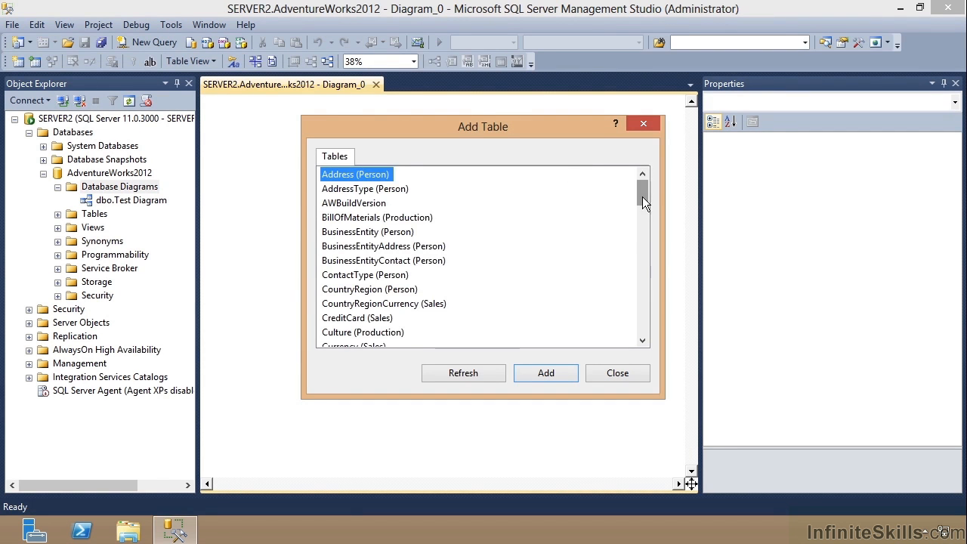
{"action": "scroll", "scroll_direction": "down", "scroll_amount": 3}
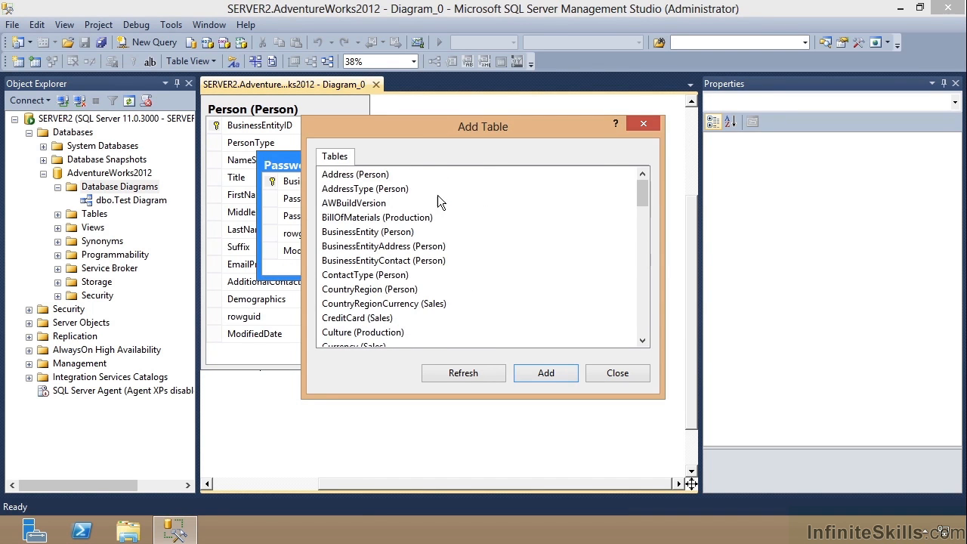
{"action": "left_click", "coordinate": [384, 231]}
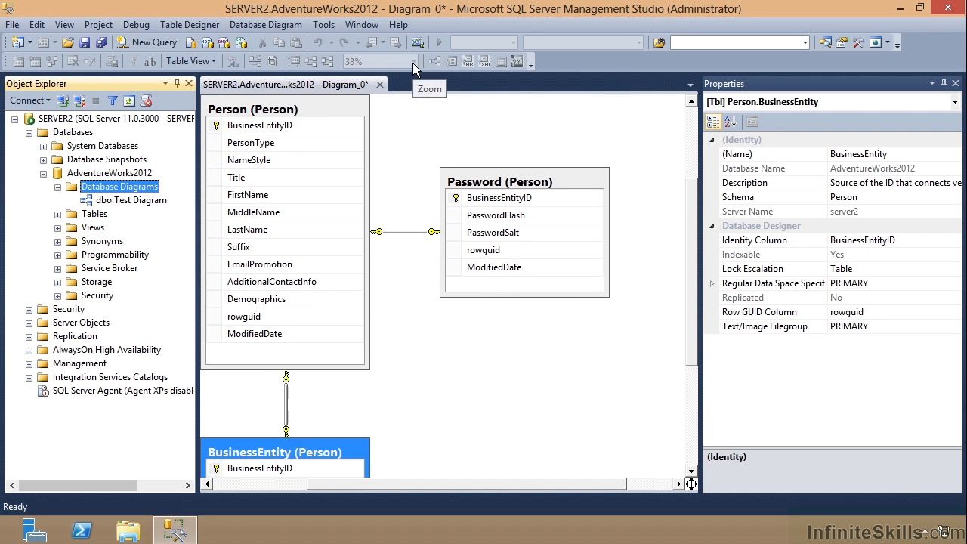
- Zoom the diagram To Fit all three tables, then close Diagram_0 to get the save prompt
{"action": "left_click", "coordinate": [413, 61]}
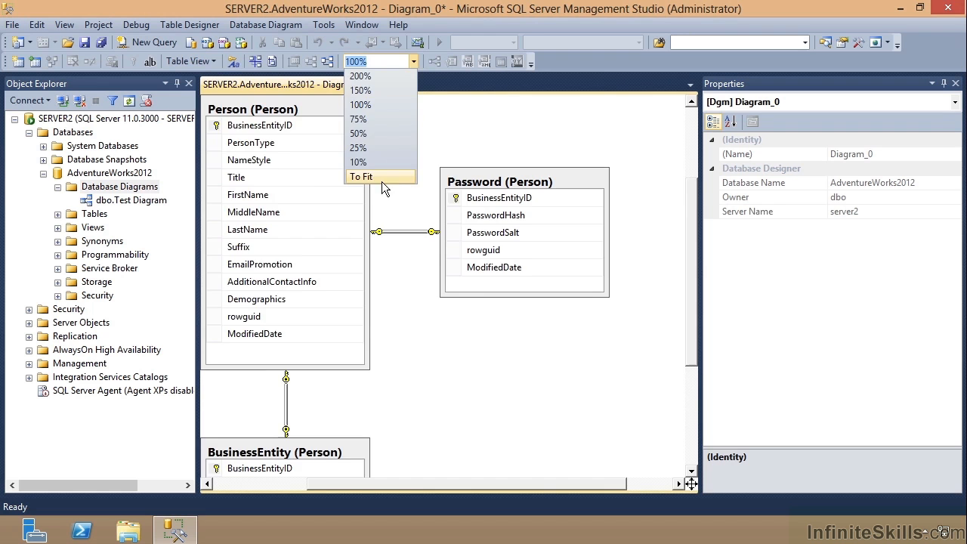
{"action": "left_click", "coordinate": [362, 175]}
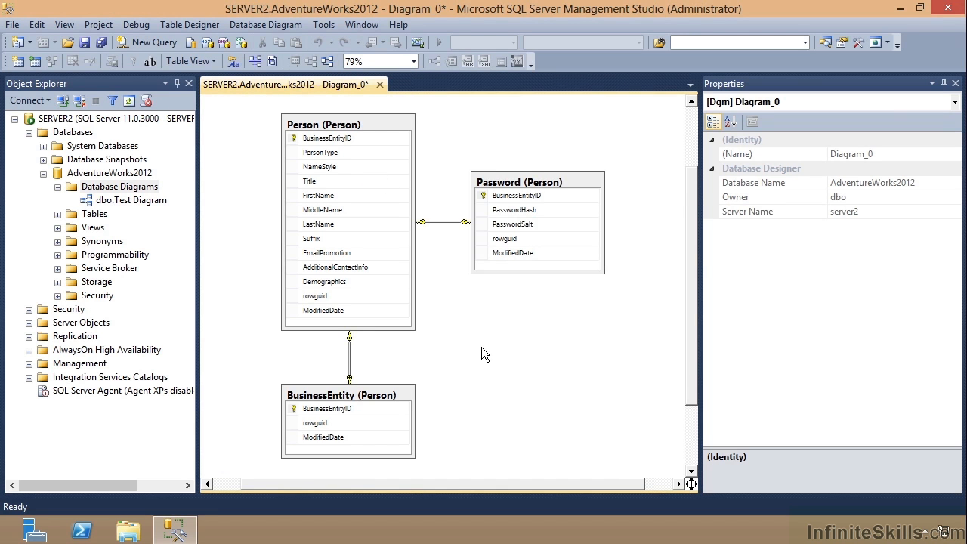
{"action": "left_click", "coordinate": [381, 84]}
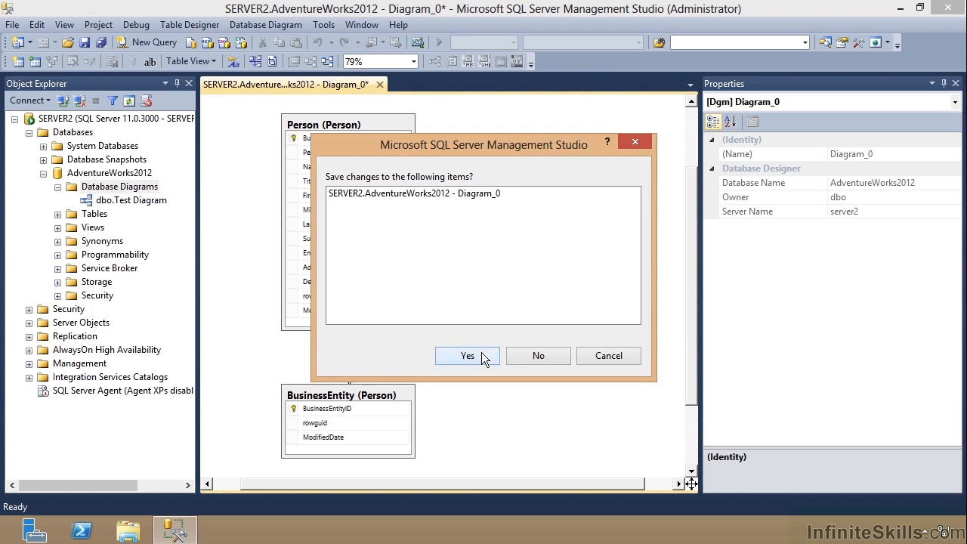
- Agree to save Diagram_0's changes as Person Diagram and close it
{"action": "left_click", "coordinate": [466, 357]}
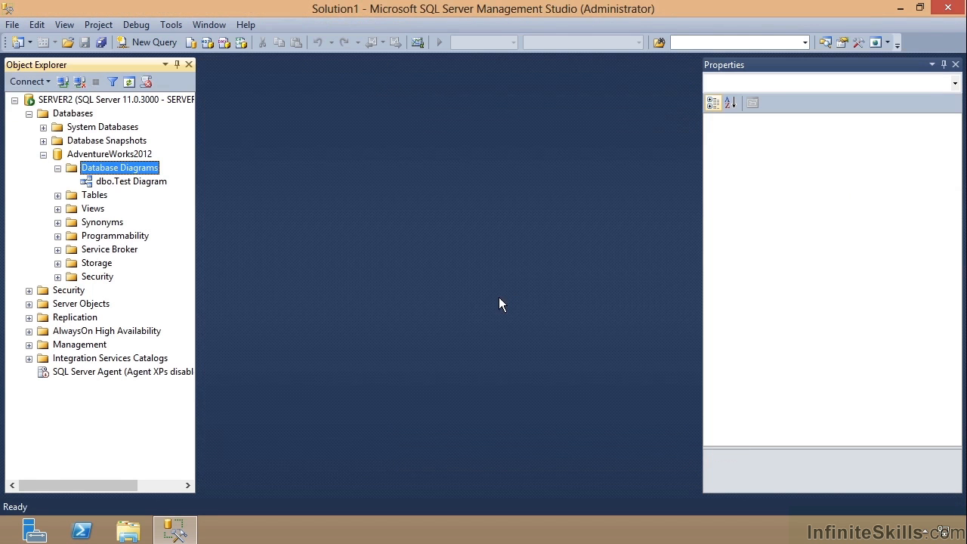
{"action": "mouse_move", "coordinate": [127, 182]}
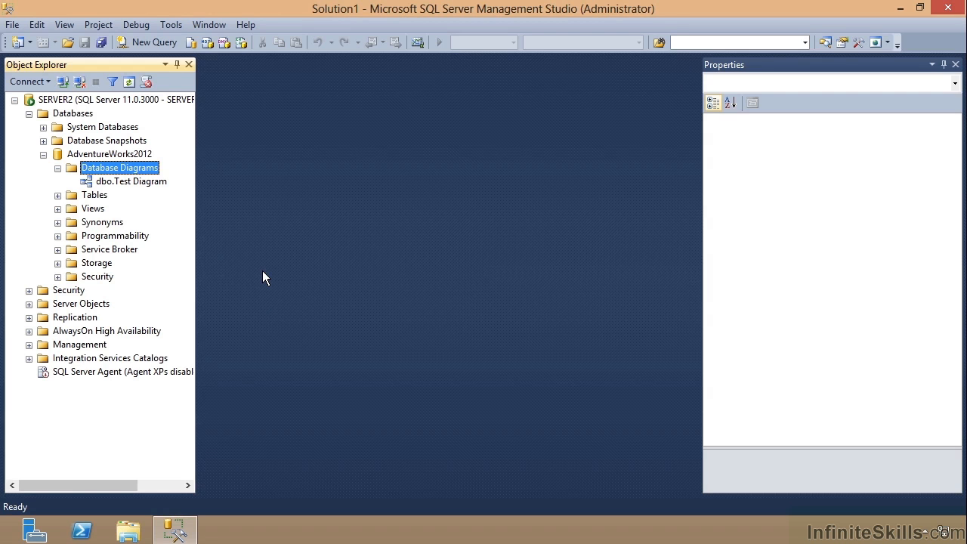
{"action": "mouse_move", "coordinate": [341, 257]}
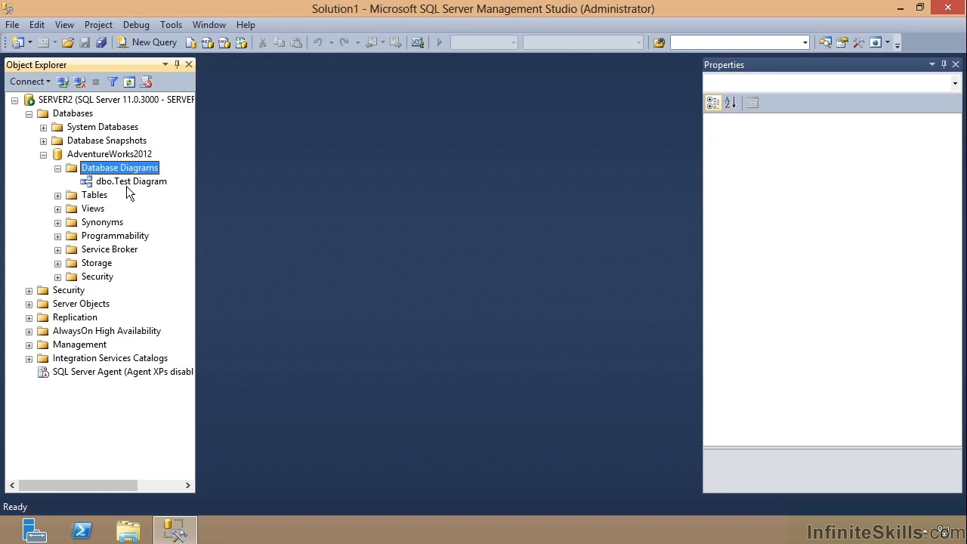
{"action": "mouse_move", "coordinate": [134, 132]}
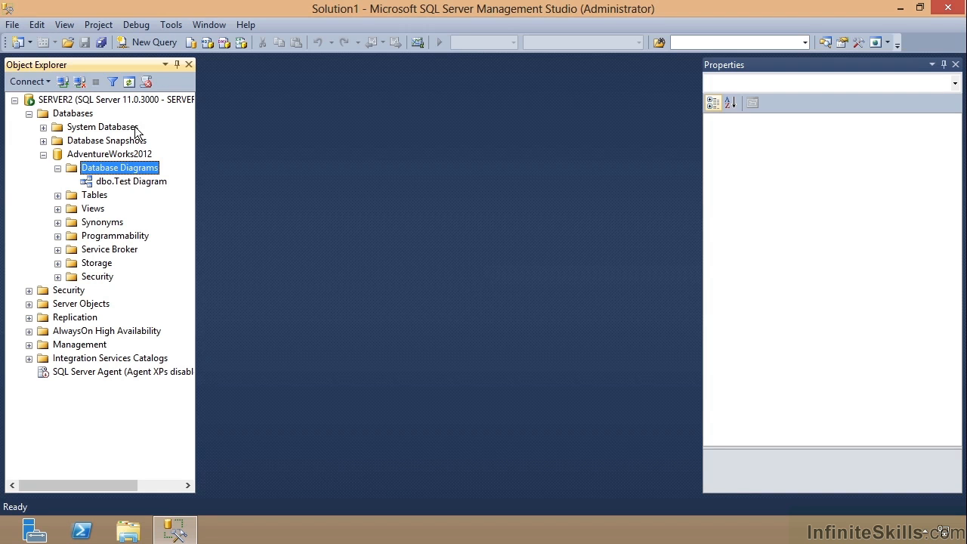
{"action": "mouse_move", "coordinate": [130, 82]}
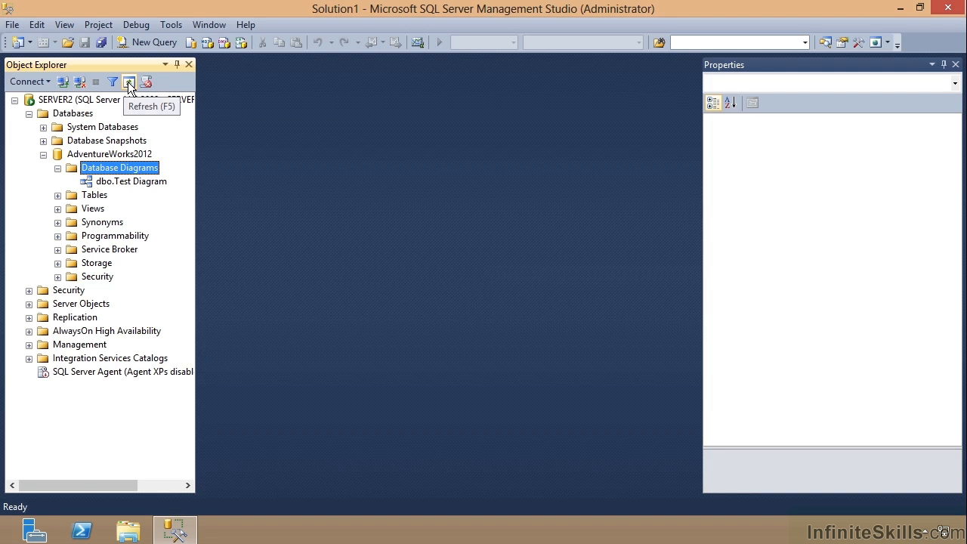
- Refresh Object Explorer and the server node so newly saved diagrams appear
{"action": "left_click", "coordinate": [130, 82]}
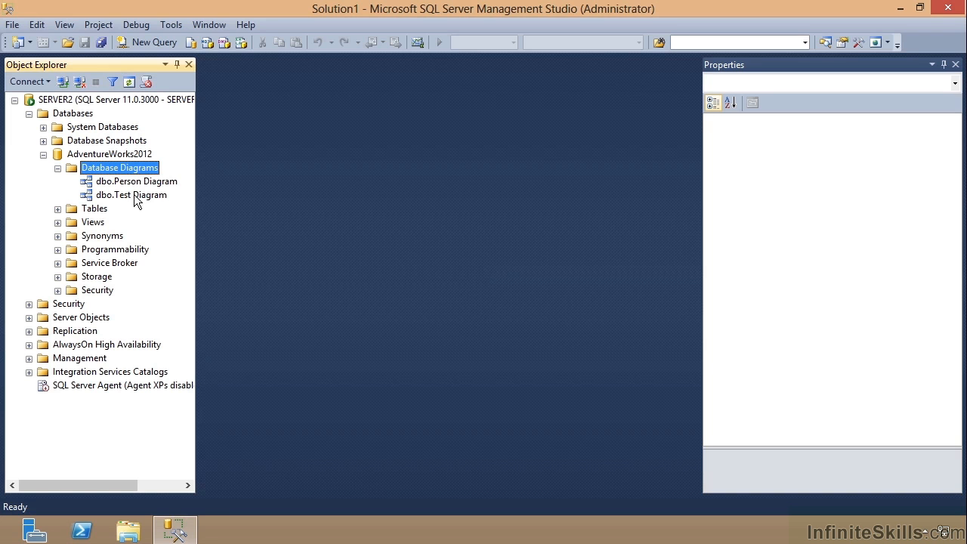
{"action": "mouse_move", "coordinate": [495, 353]}
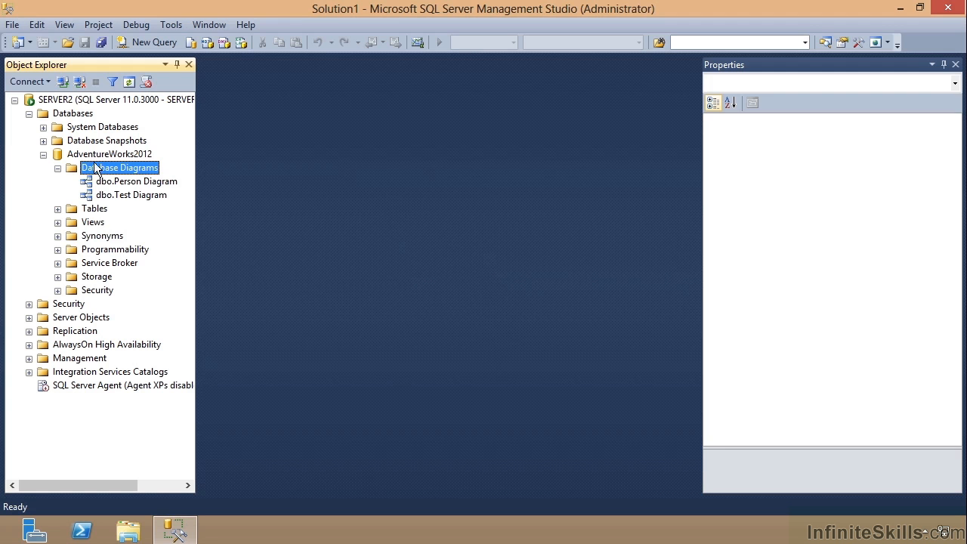
{"action": "mouse_move", "coordinate": [117, 134]}
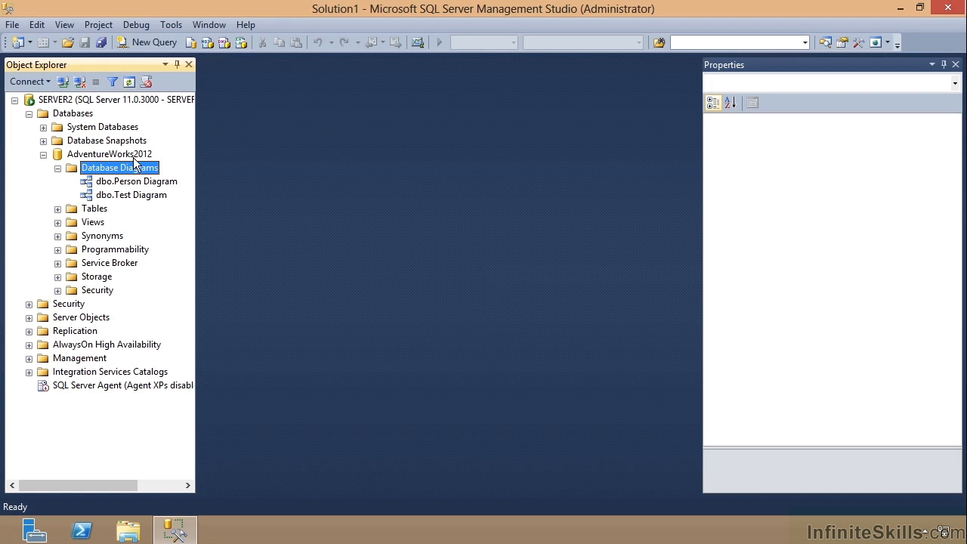
{"action": "mouse_move", "coordinate": [75, 104]}
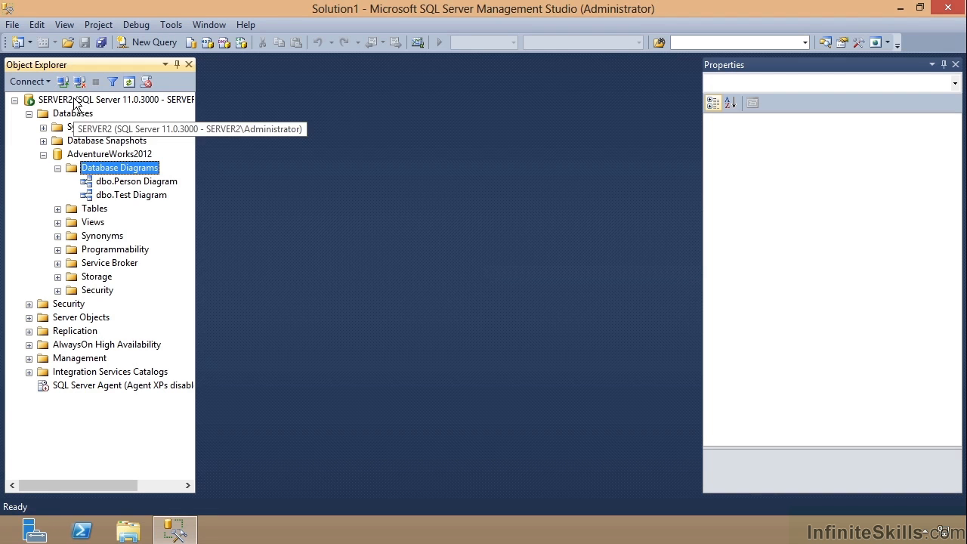
{"action": "right_click", "coordinate": [54, 99]}
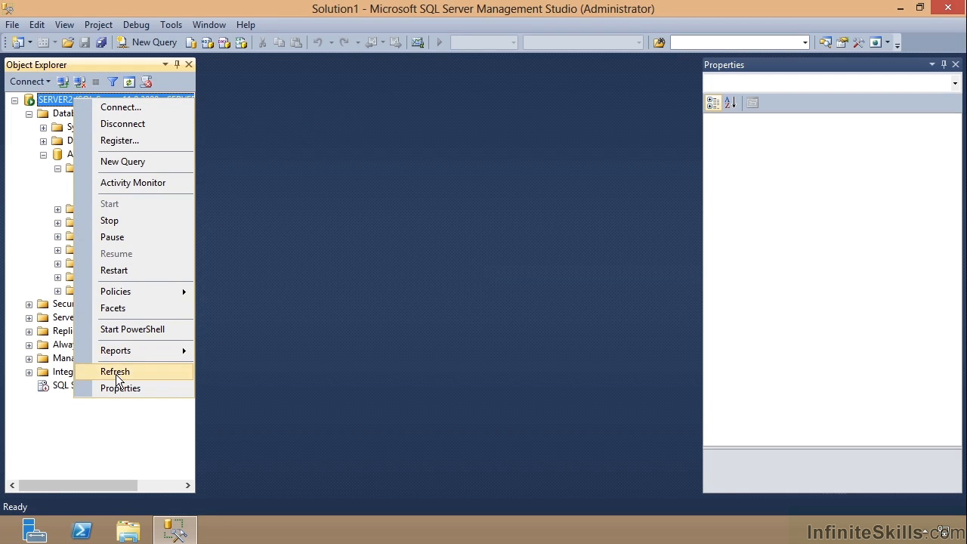
{"action": "left_click", "coordinate": [115, 371]}
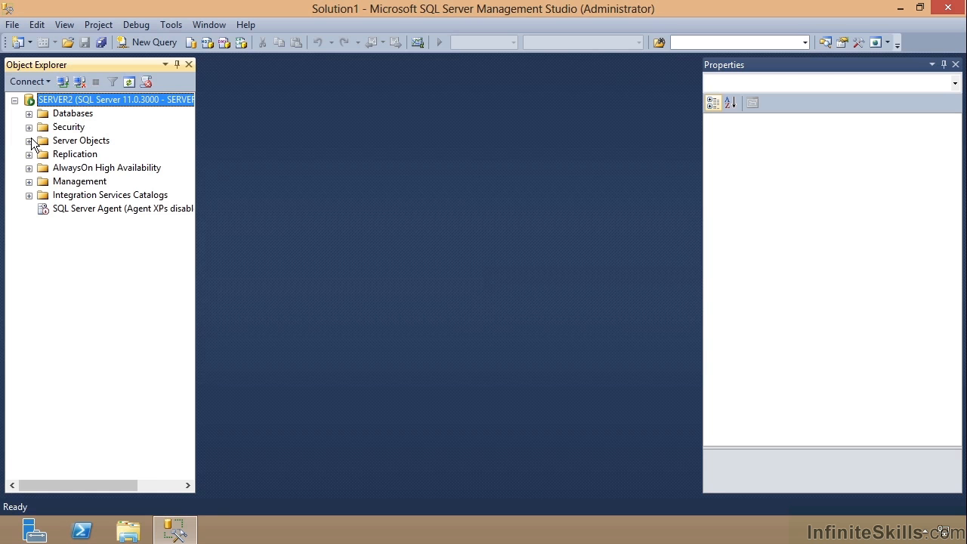
- Re-expand Databases, AdventureWorks2012 and Database Diagrams, then open dbo.Person Diagram
{"action": "left_click", "coordinate": [27, 112]}
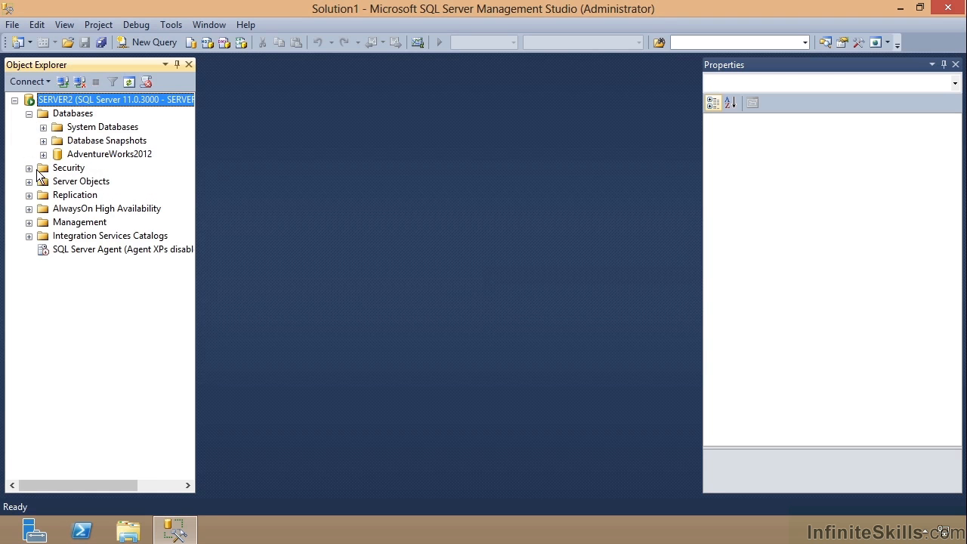
{"action": "left_click", "coordinate": [43, 154]}
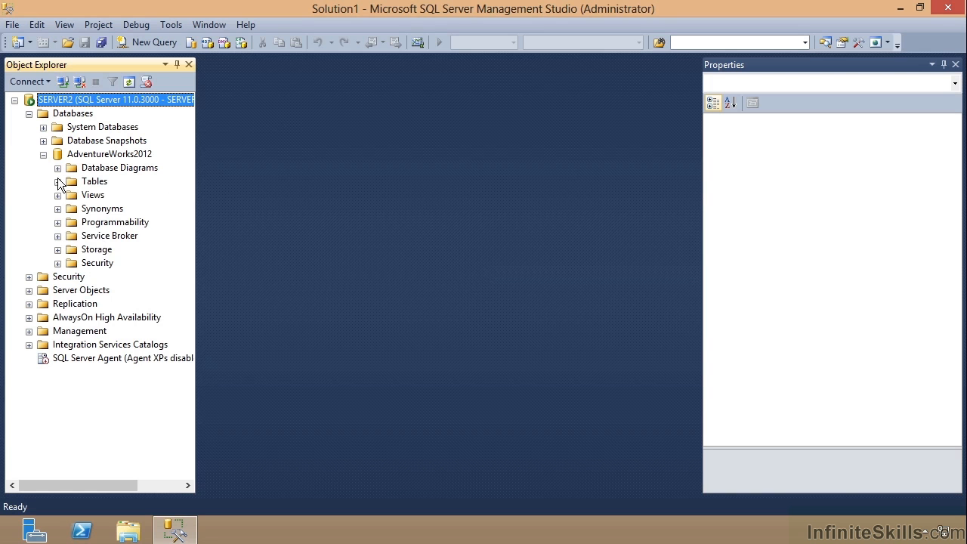
{"action": "left_click", "coordinate": [58, 166]}
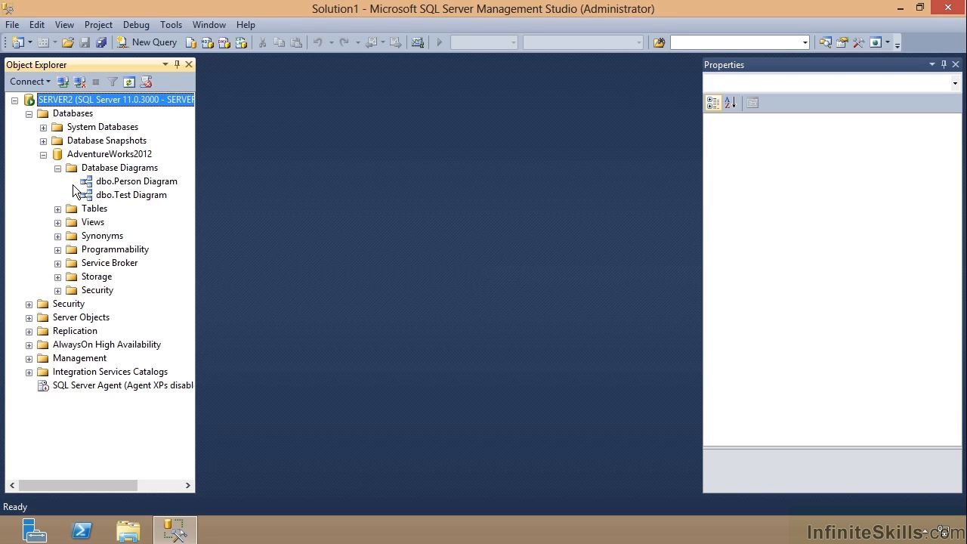
{"action": "double_click", "coordinate": [136, 181]}
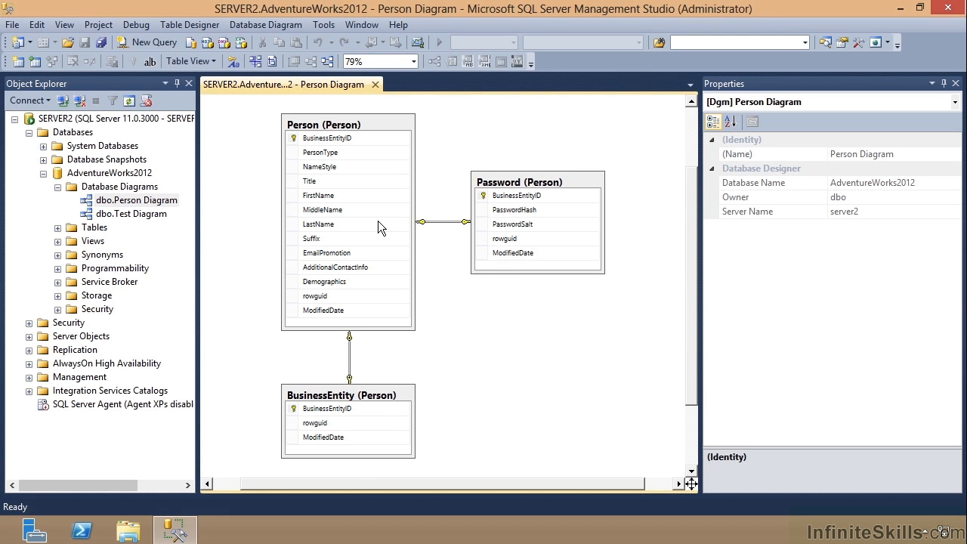
{"action": "right_click", "coordinate": [426, 222]}
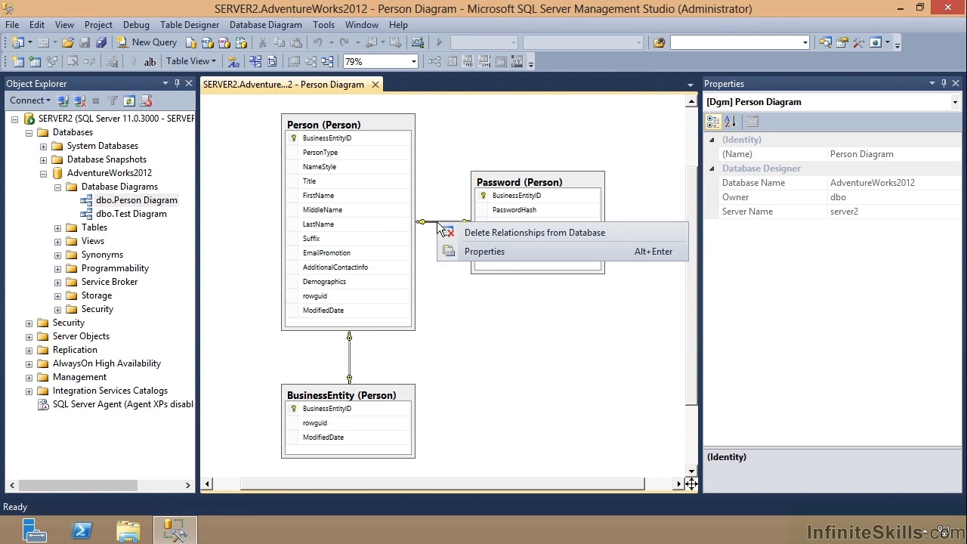
{"action": "left_click", "coordinate": [536, 227]}
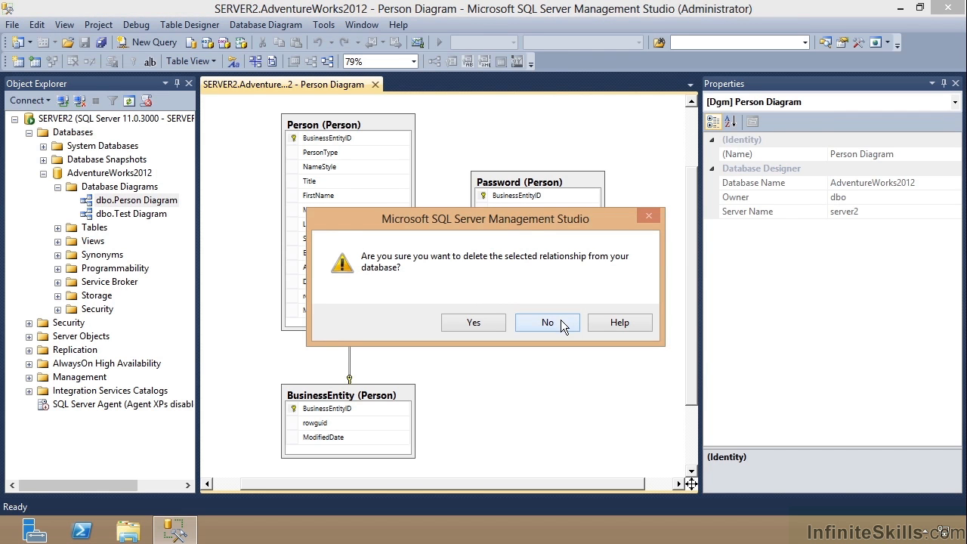
{"action": "left_click", "coordinate": [547, 324]}
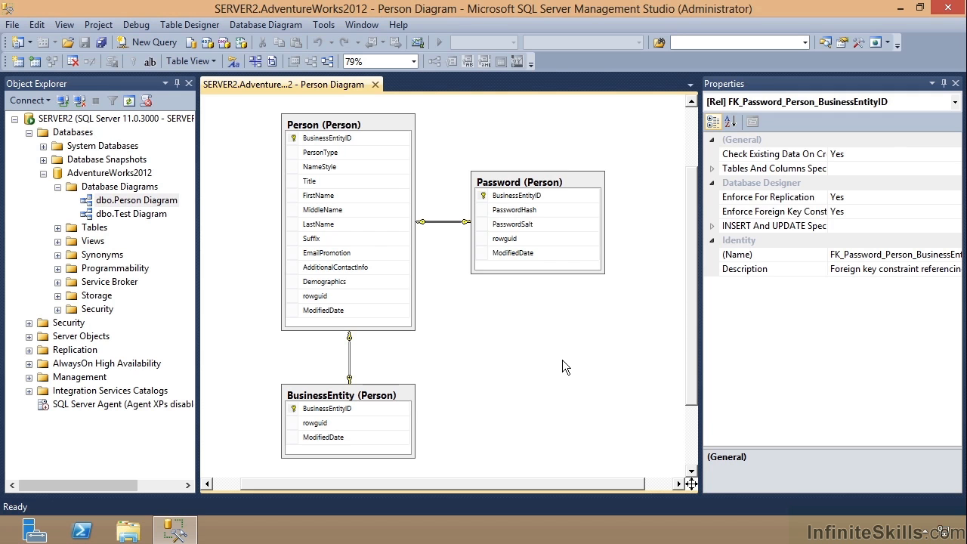